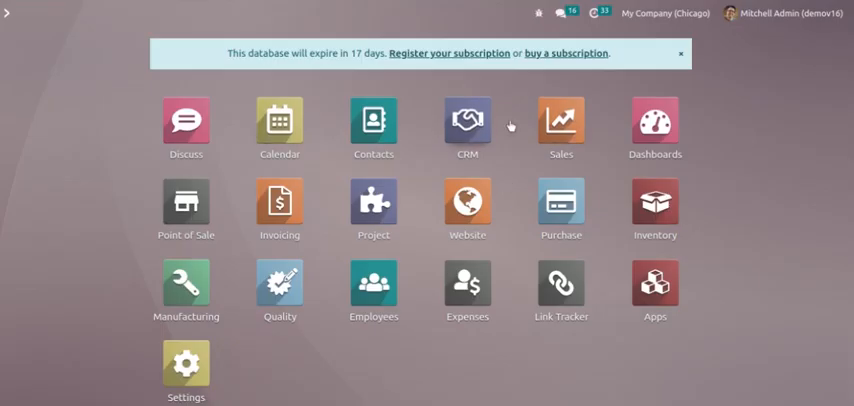
mouse_move(456, 130)
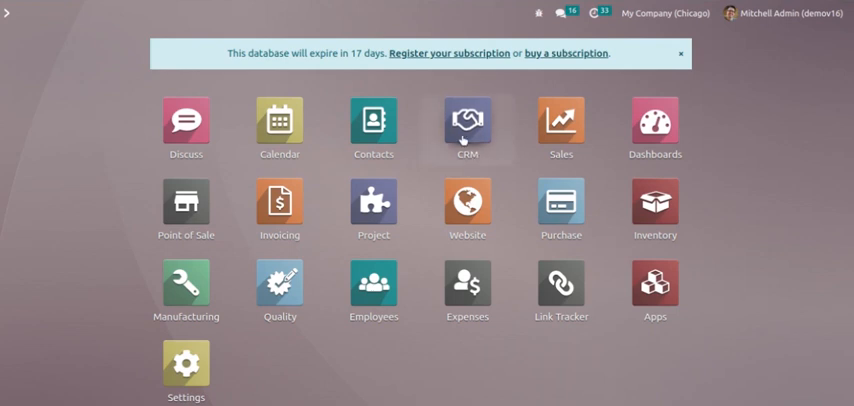
- Enter the CRM app and bring up its Configuration menu
left_click(468, 124)
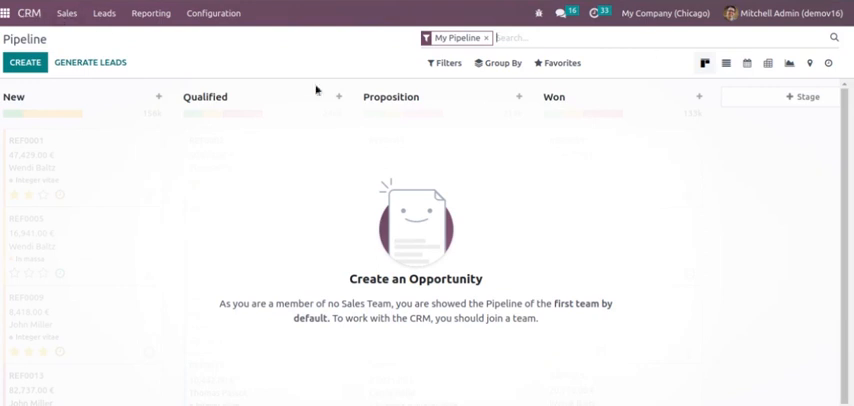
left_click(212, 14)
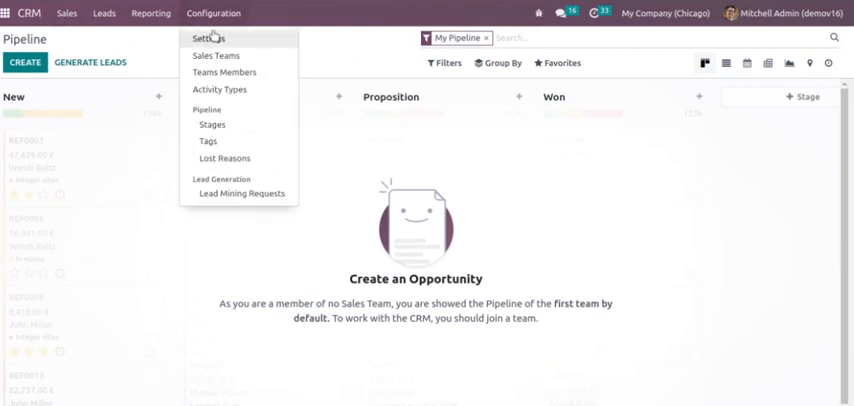
mouse_move(216, 56)
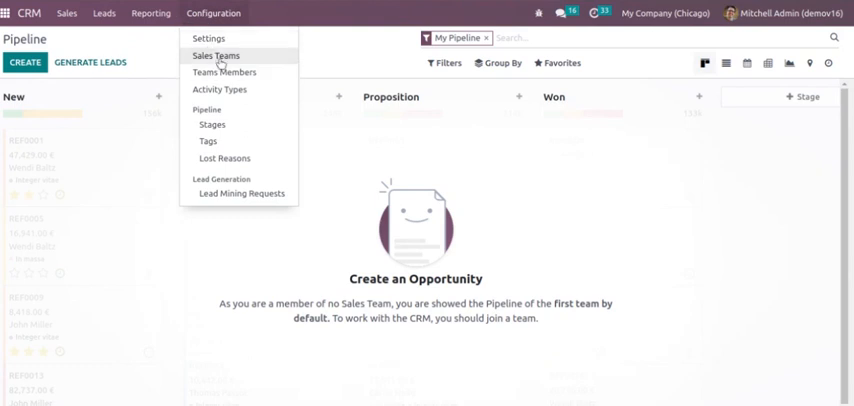
- Add the administrator user as a member of the Sales team record
left_click(216, 56)
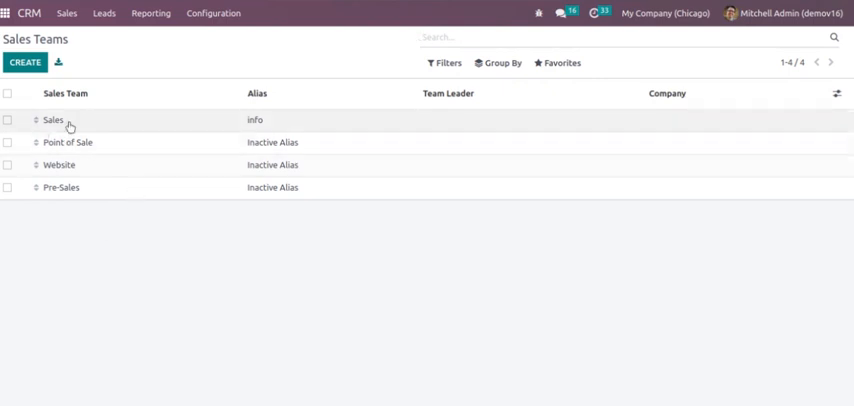
mouse_move(52, 118)
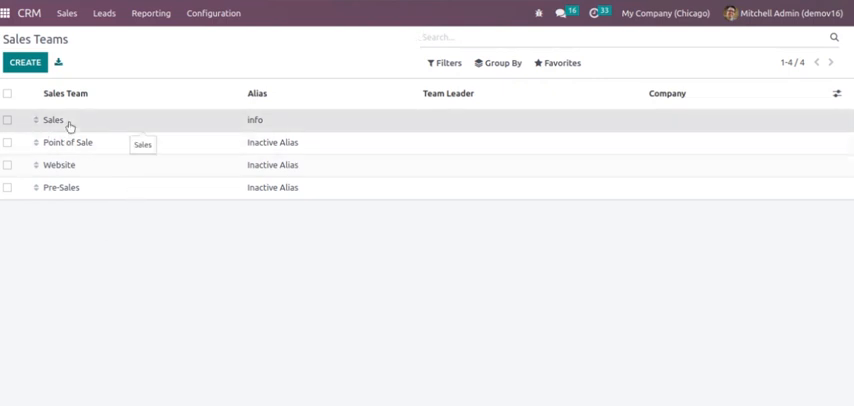
left_click(52, 118)
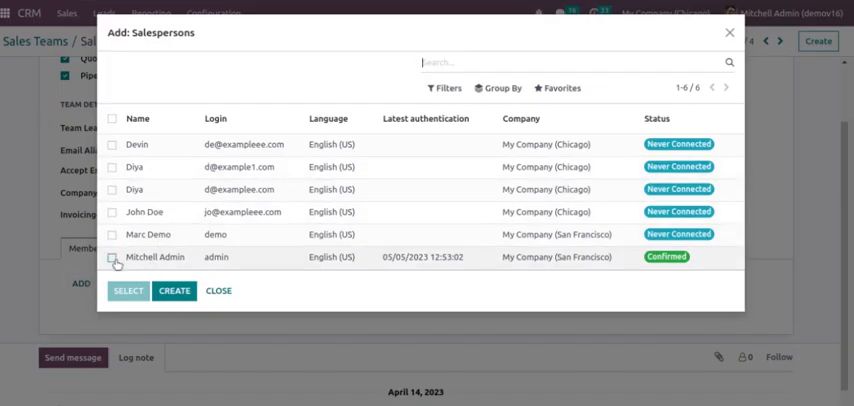
left_click(112, 256)
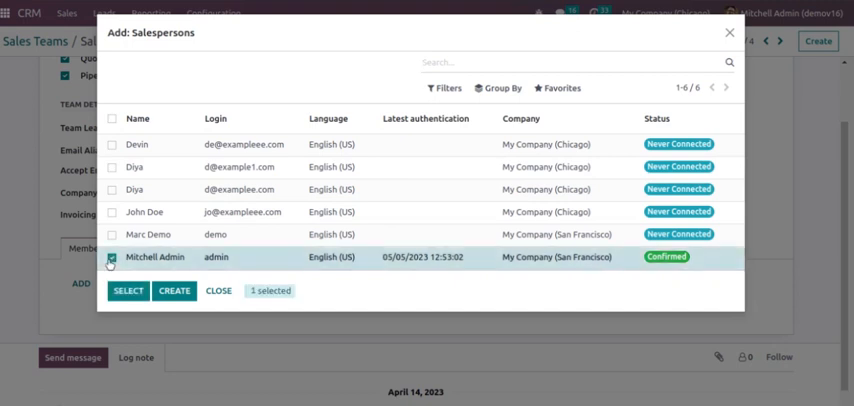
left_click(128, 292)
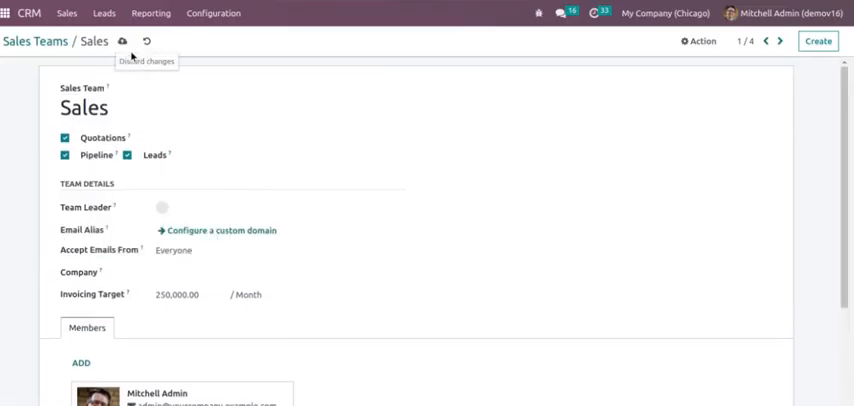
scroll("down", 3)
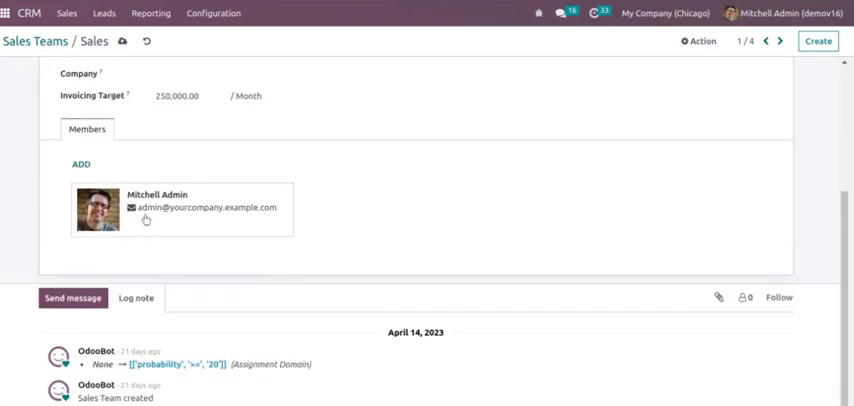
scroll("up", 3)
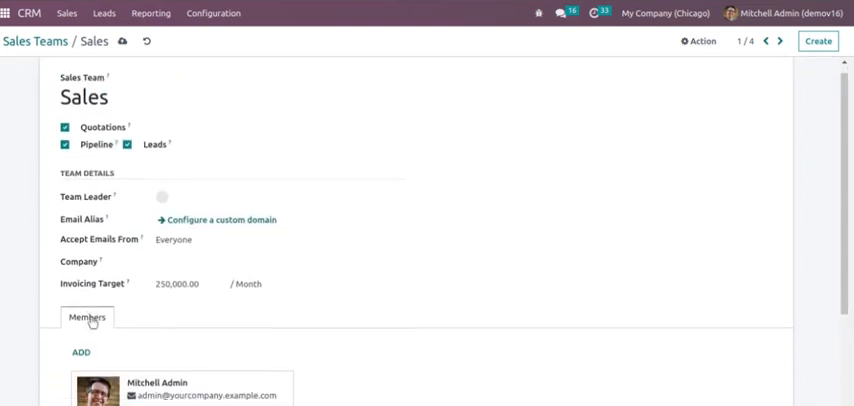
- Add John Doe as a second Sales team member and return to the teams list
left_click(80, 352)
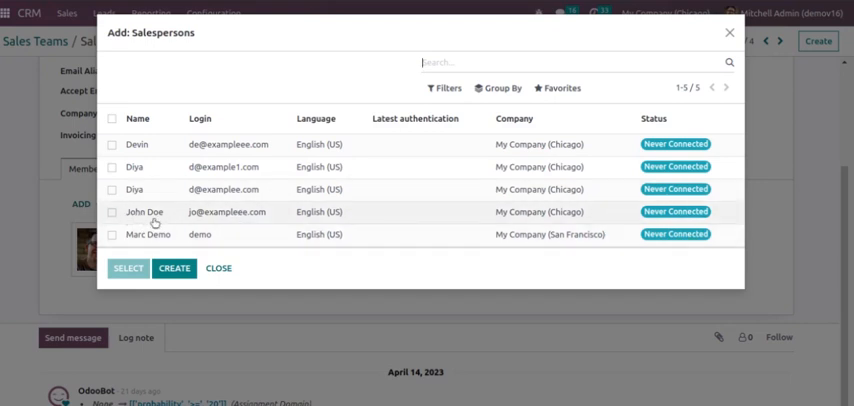
left_click(112, 212)
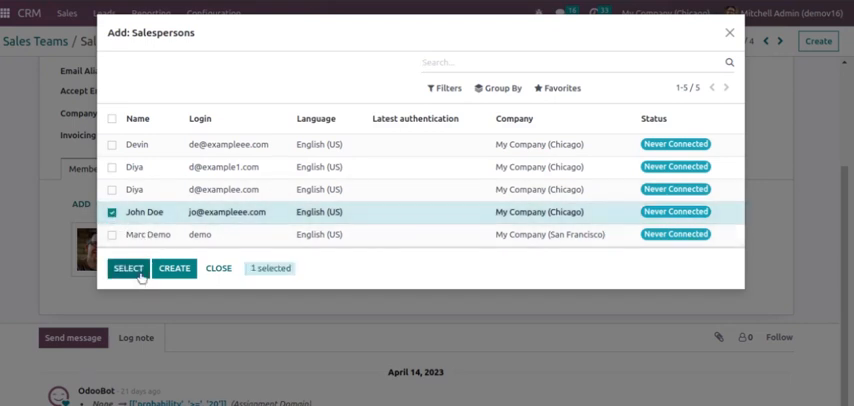
left_click(128, 268)
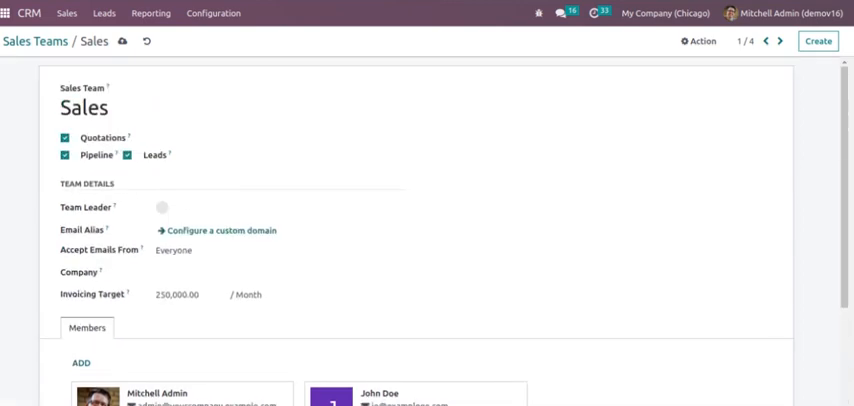
left_click(96, 108)
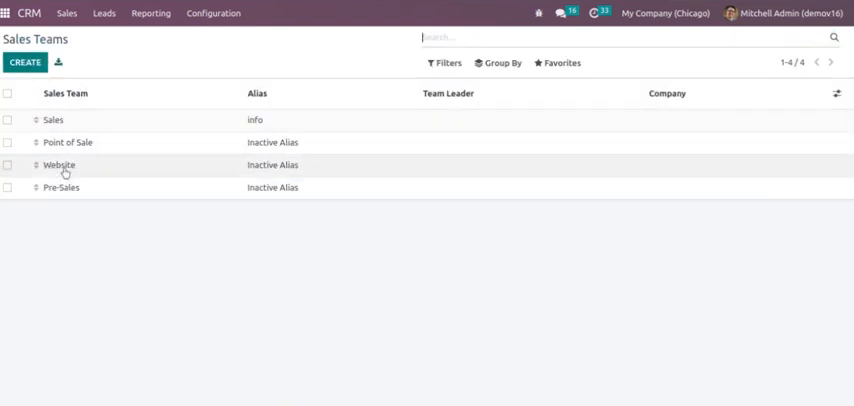
- Add John Doe as the Website team's member
left_click(58, 164)
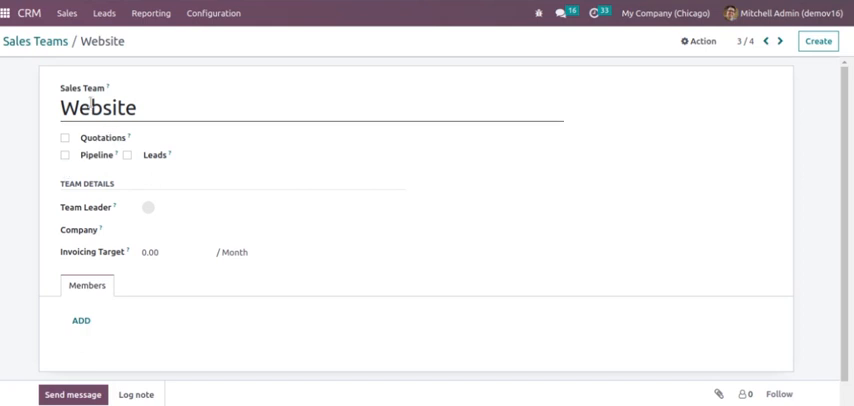
left_click(80, 320)
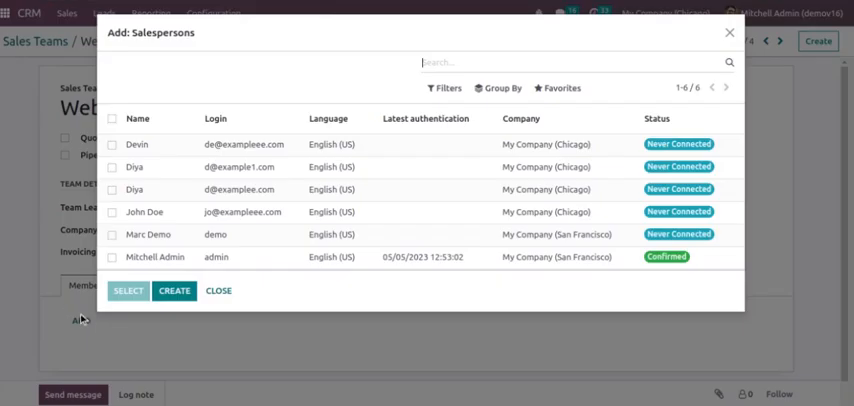
left_click(112, 212)
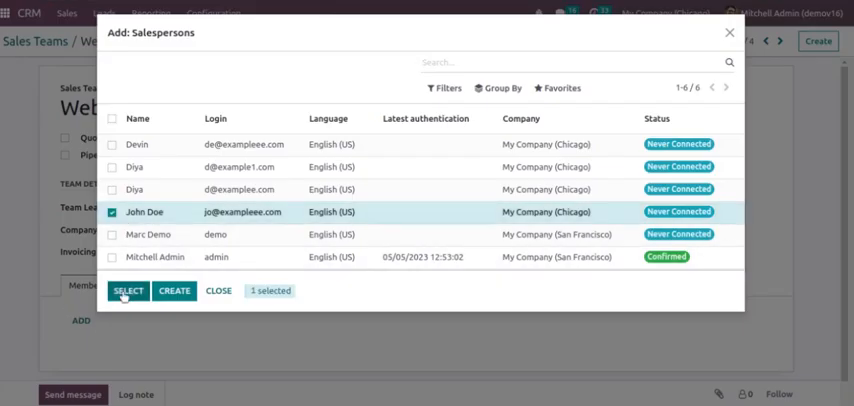
left_click(128, 292)
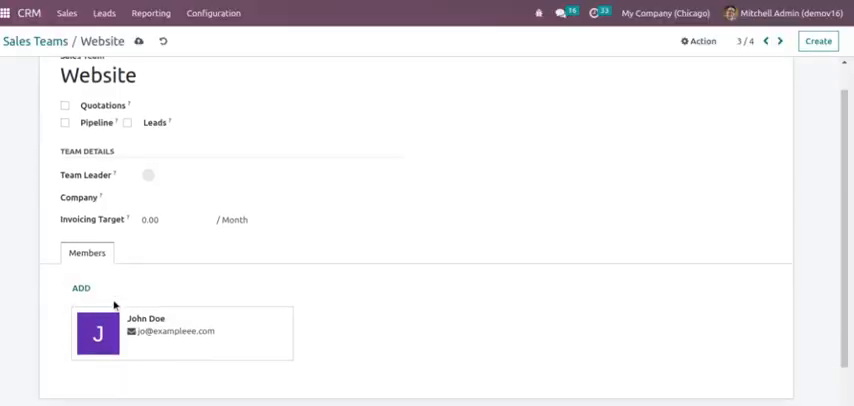
scroll("up", 3)
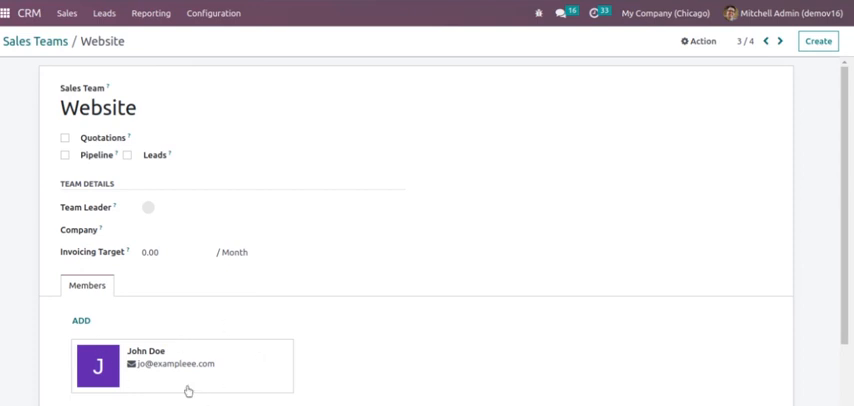
mouse_move(198, 276)
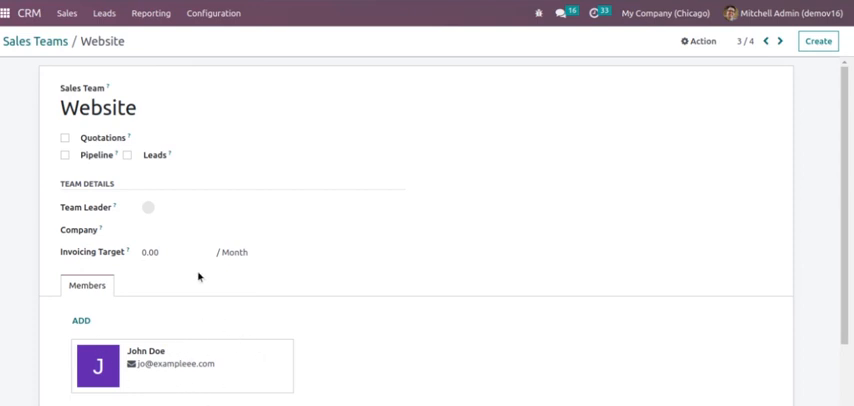
- Remove Mitchell Admin from the Sales team's members
left_click(36, 40)
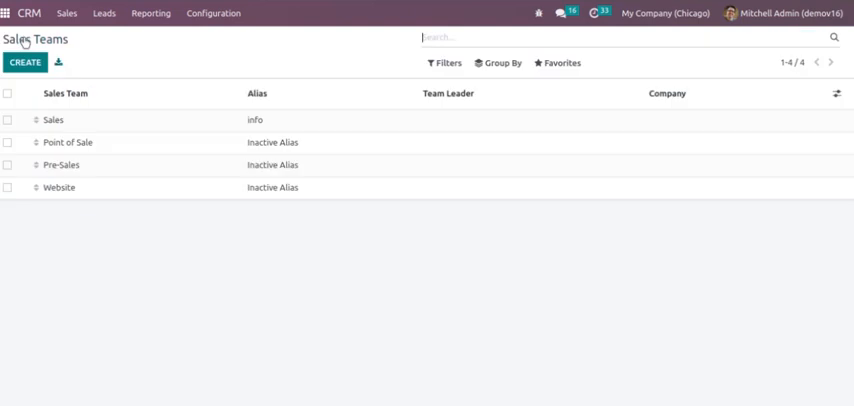
left_click(54, 118)
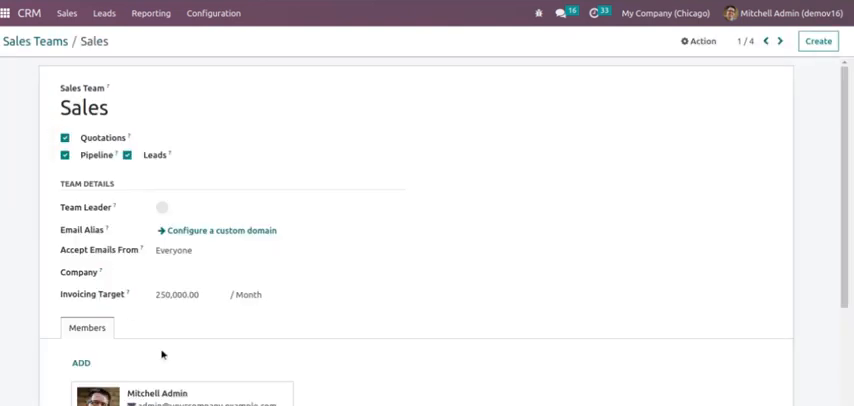
scroll("down", 3)
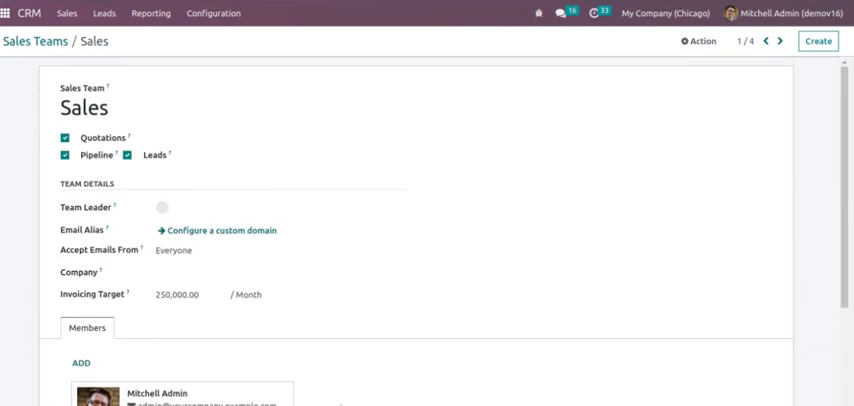
mouse_move(86, 84)
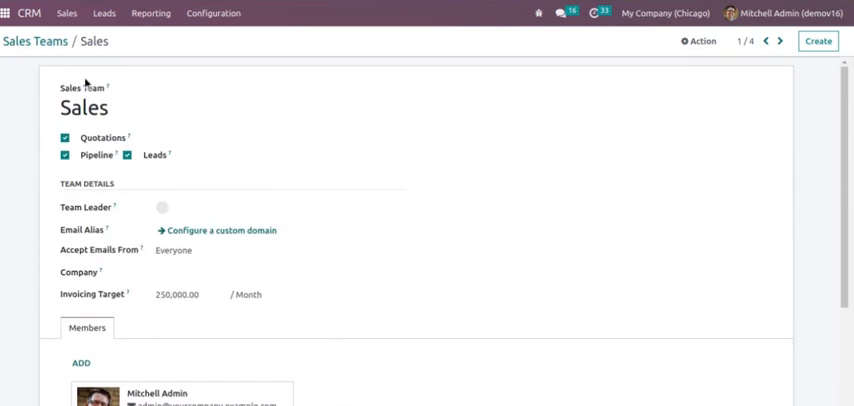
mouse_move(446, 364)
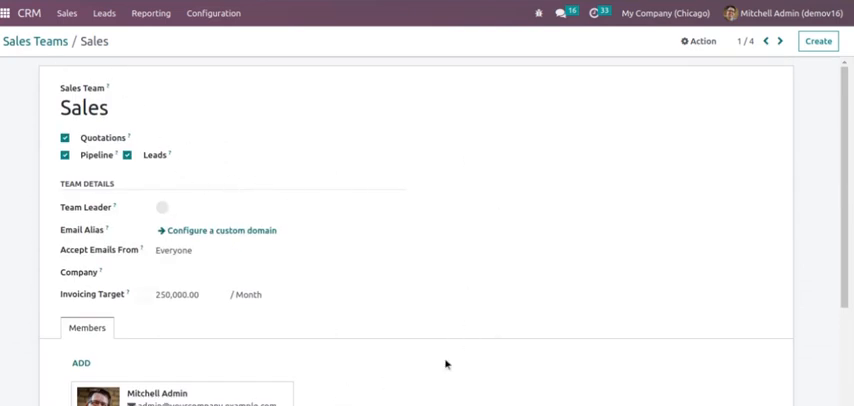
mouse_move(398, 372)
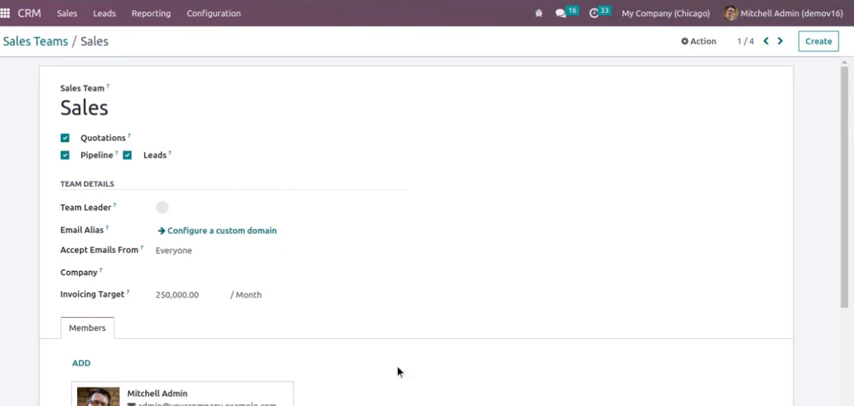
scroll("down", 3)
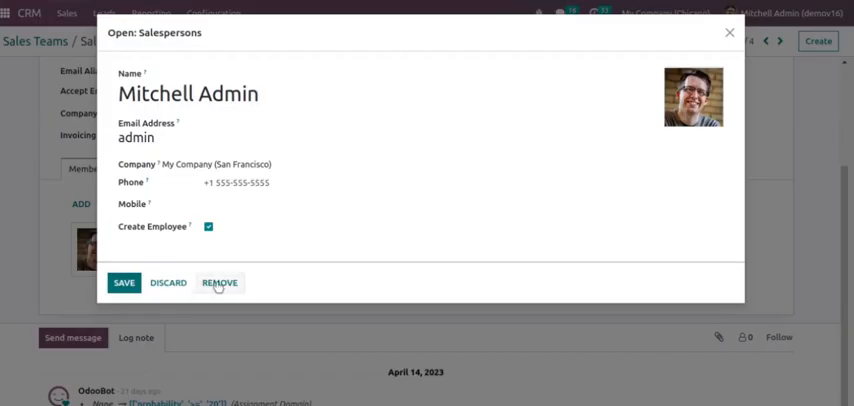
left_click(220, 282)
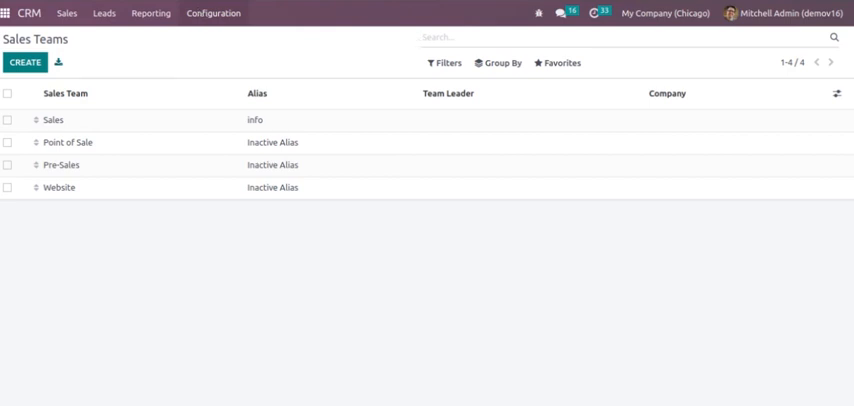
- Enable the Multi Teams option in CRM Settings and save it
left_click(152, 14)
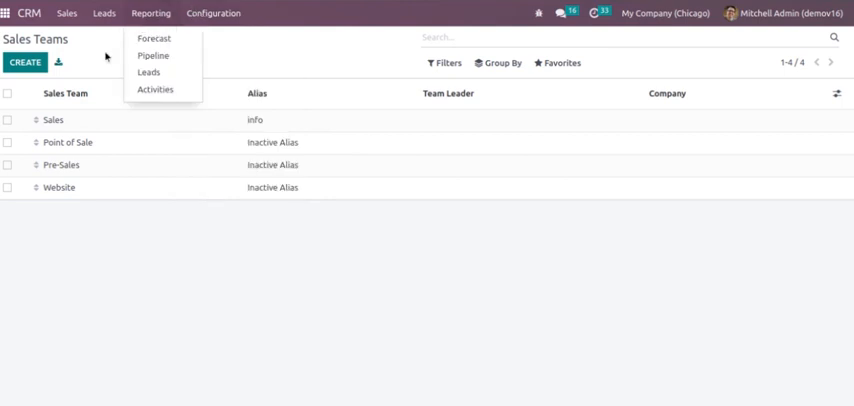
left_click(212, 14)
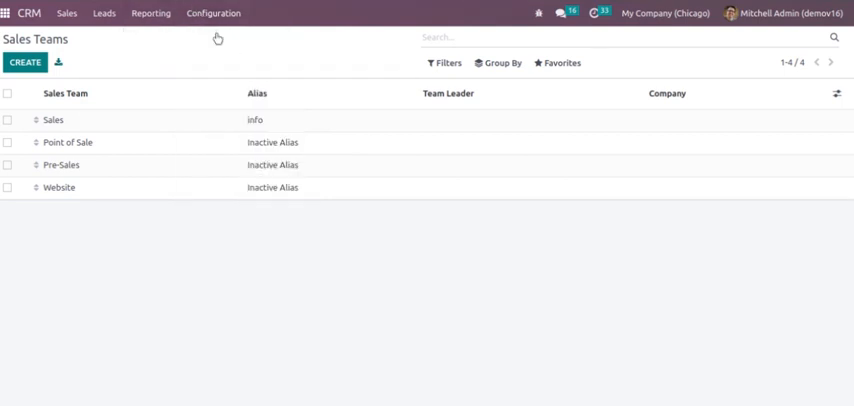
left_click(212, 14)
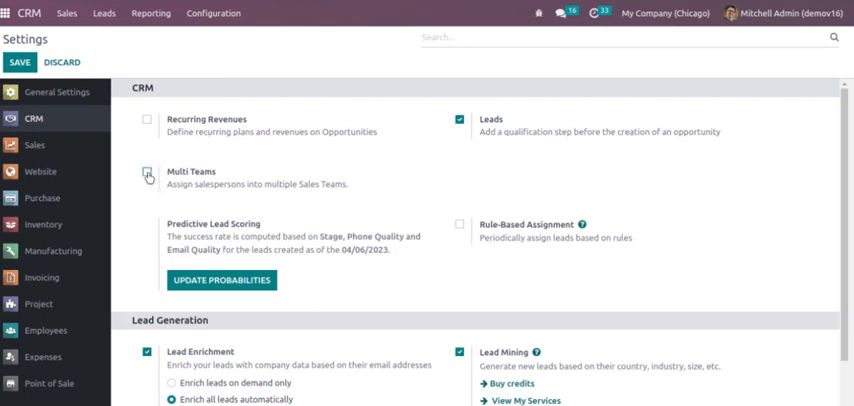
left_click(148, 172)
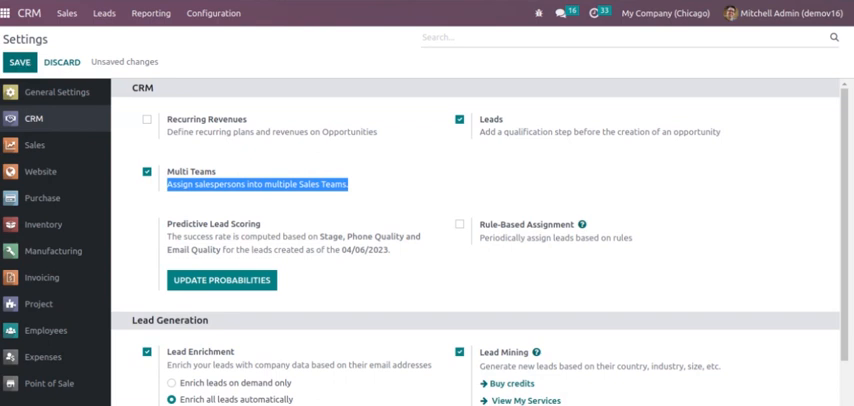
left_click(16, 62)
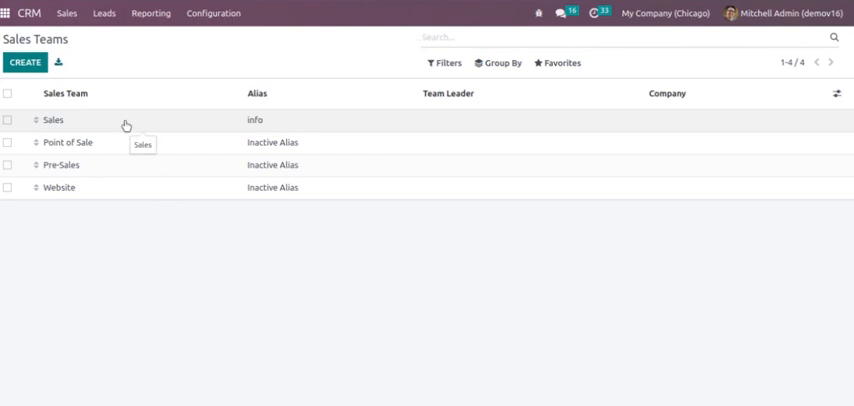
- Add Devin to the Sales team's members and save the team
left_click(52, 118)
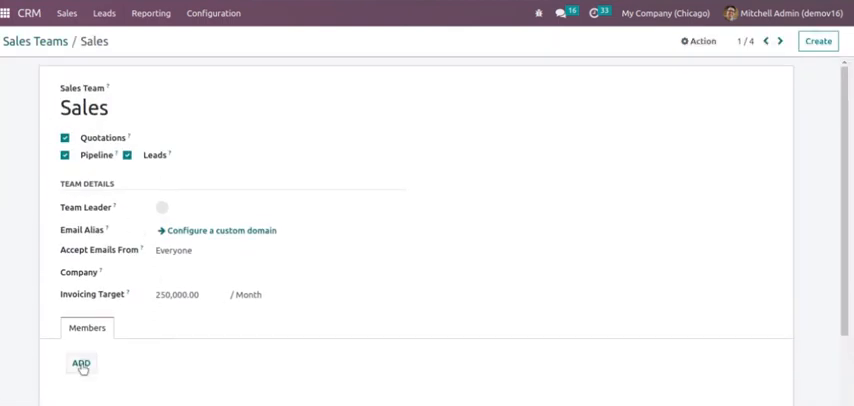
left_click(80, 364)
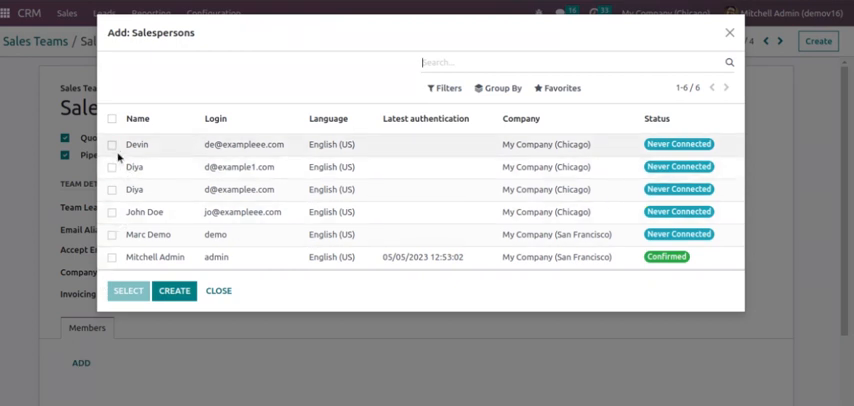
left_click(112, 144)
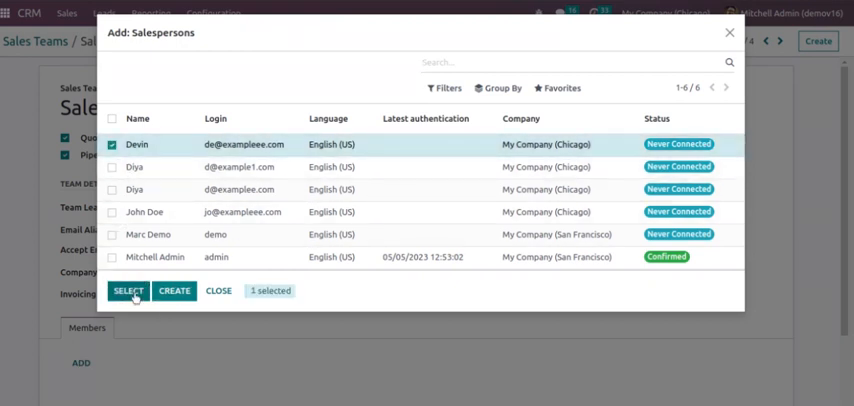
left_click(128, 290)
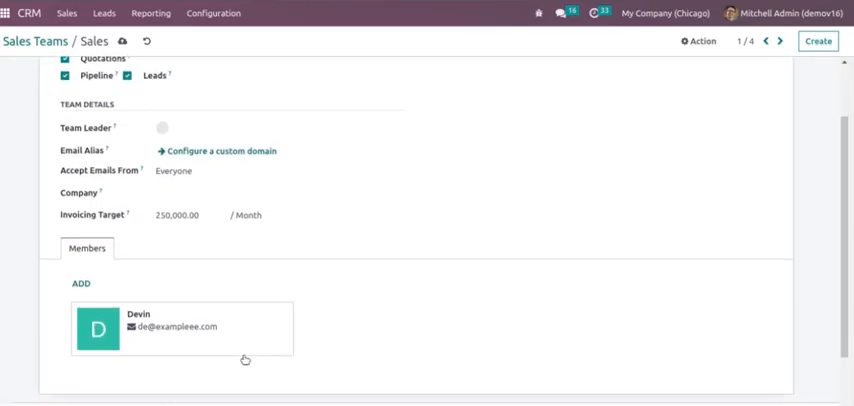
scroll("up", 3)
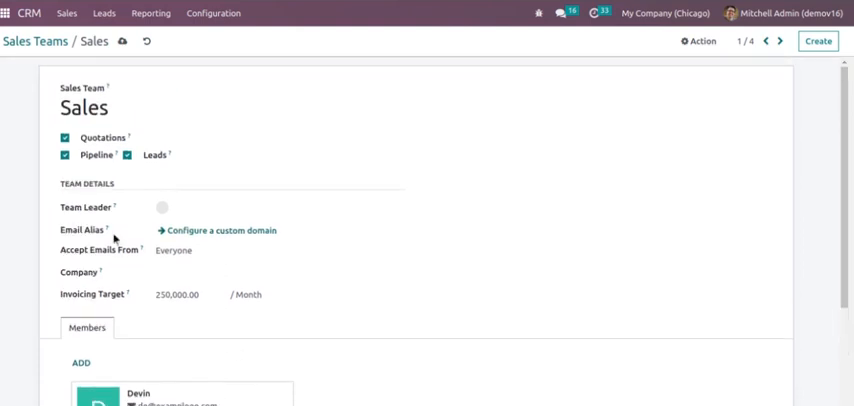
scroll("down", 3)
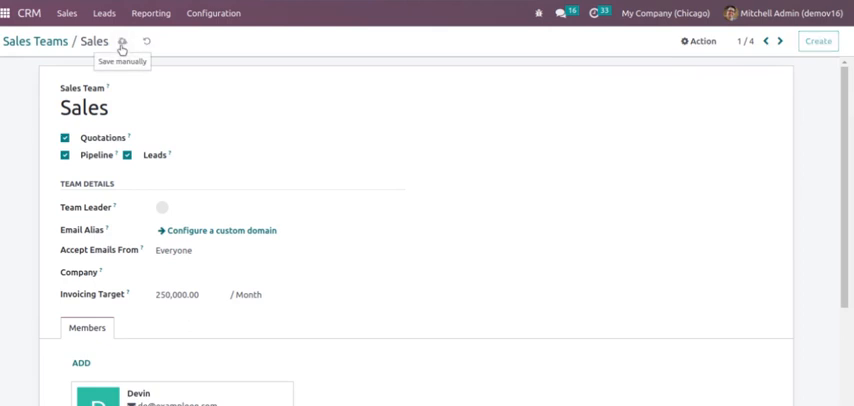
left_click(120, 40)
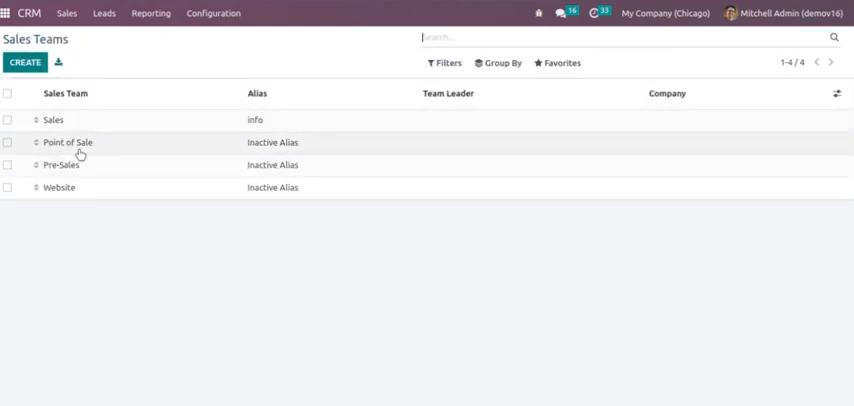
- Add Devin to the Point of Sale team's members and return to the teams list
left_click(68, 142)
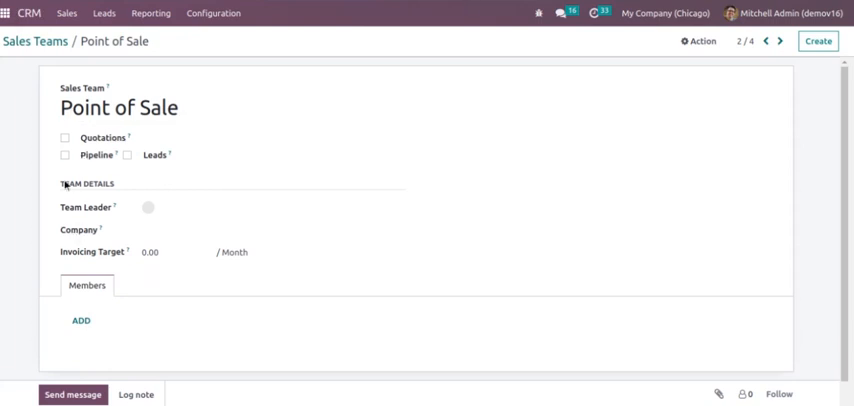
left_click(80, 320)
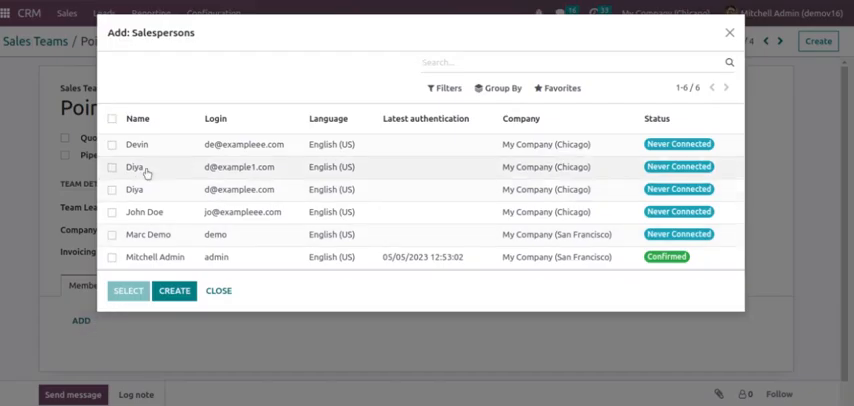
left_click(112, 144)
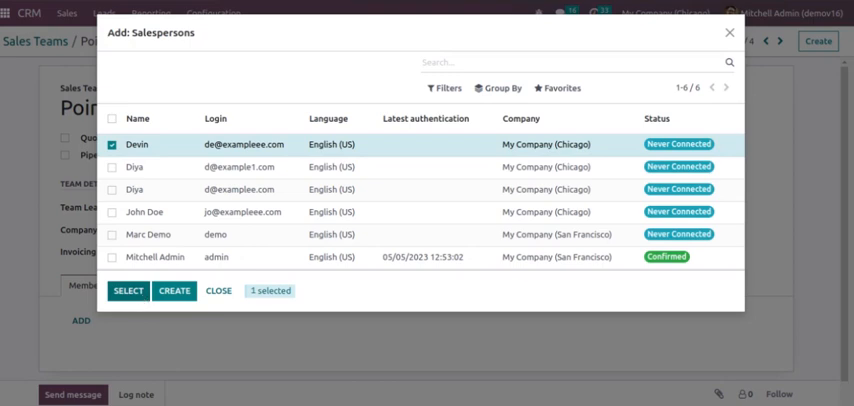
left_click(128, 292)
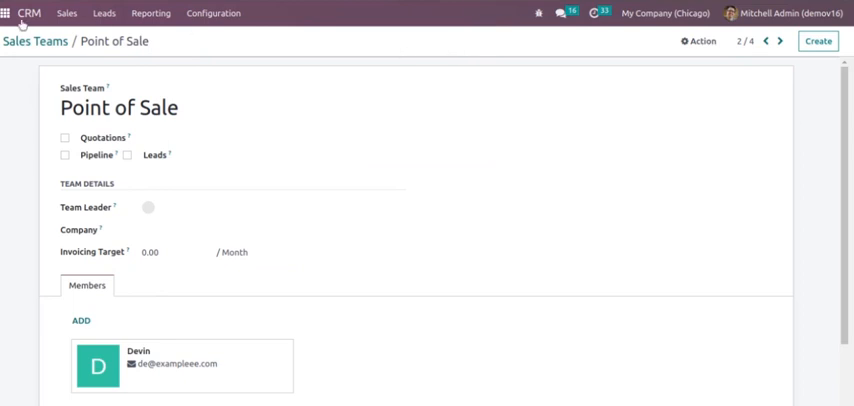
left_click(36, 40)
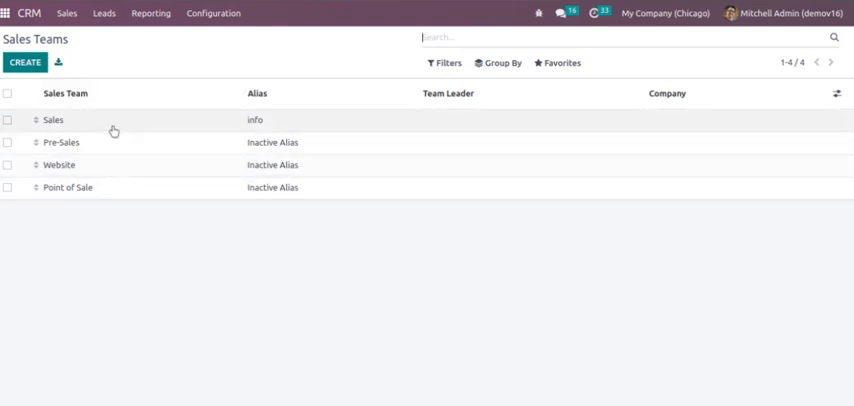
- Reopen the Sales team and check Devin remains in its Members tab
left_click(52, 118)
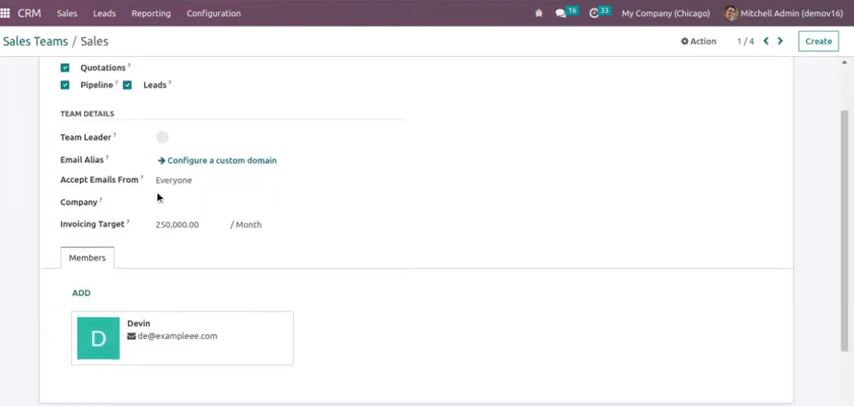
scroll("down", 3)
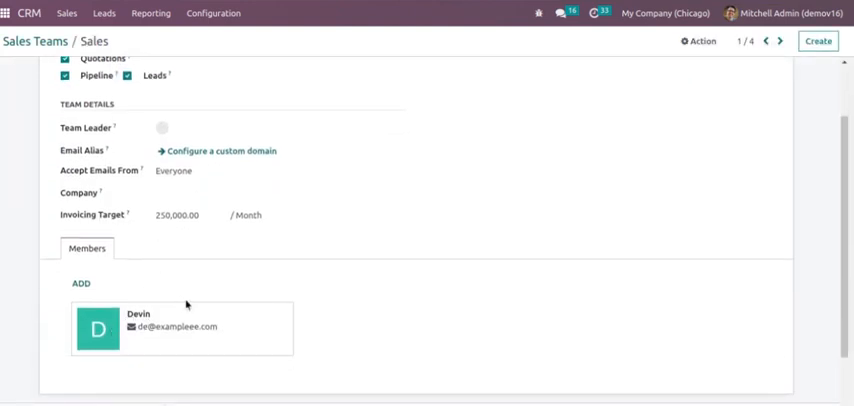